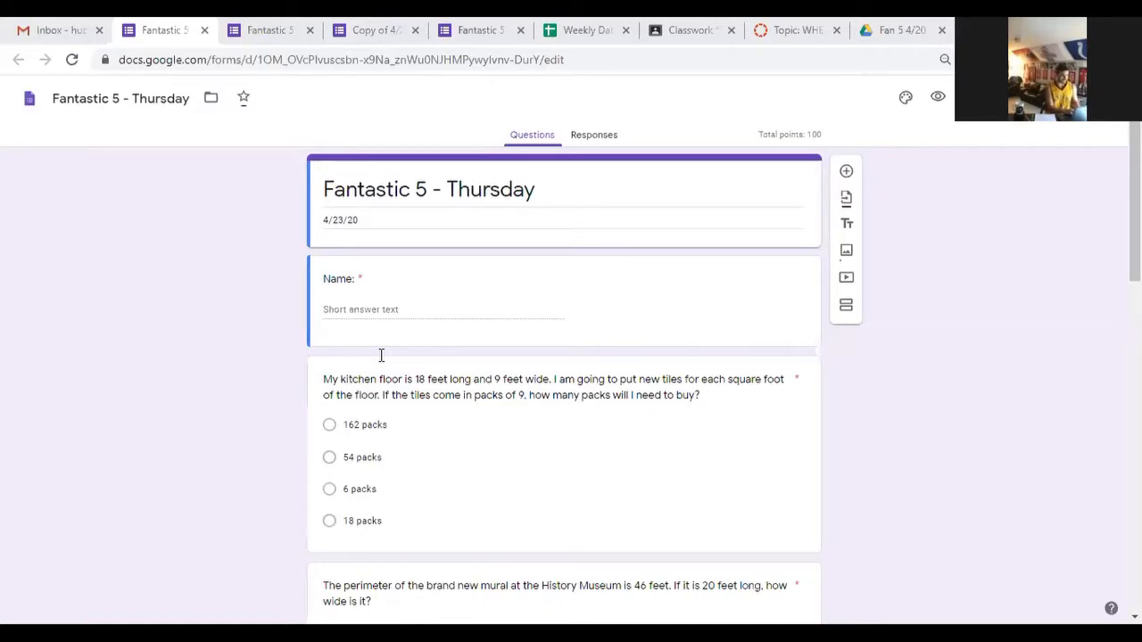
mouse_move(758, 275)
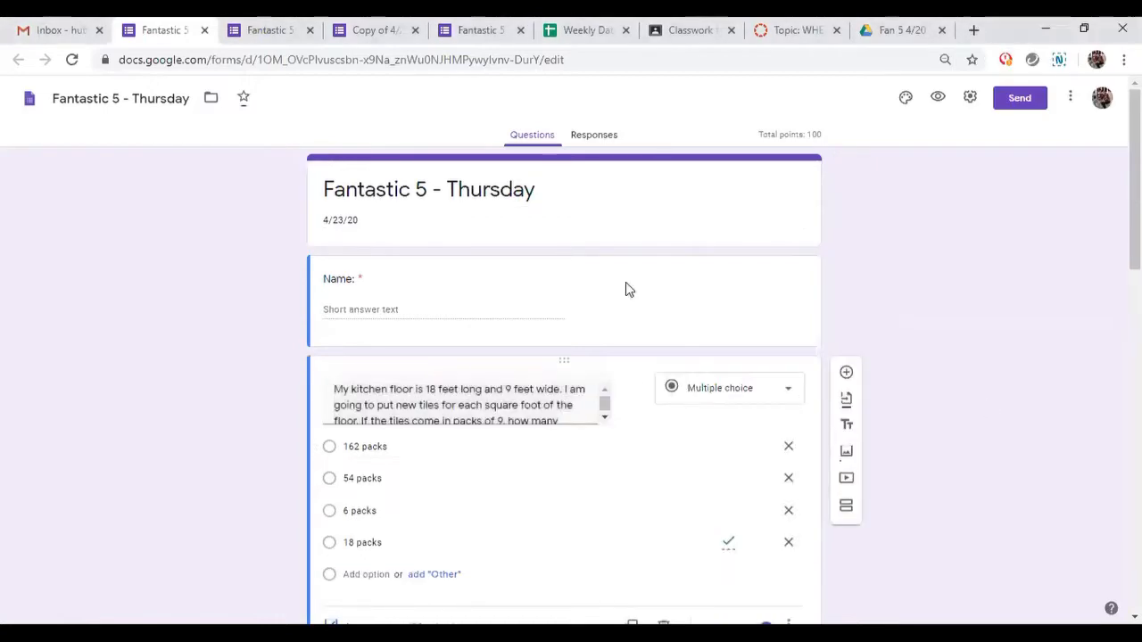
mouse_move(250, 167)
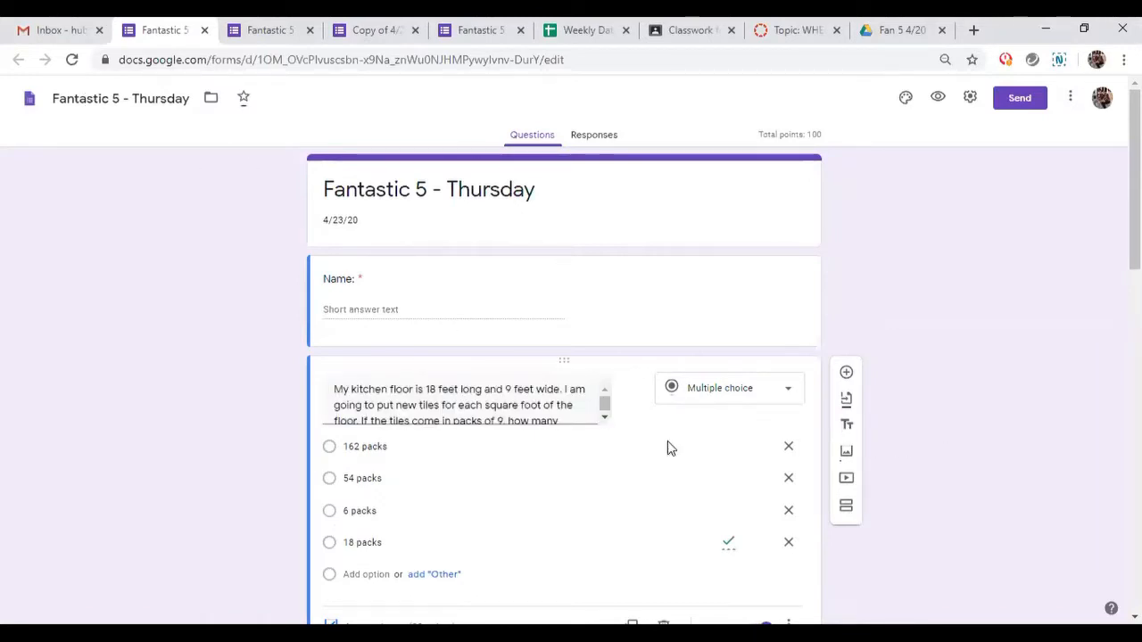
mouse_move(282, 171)
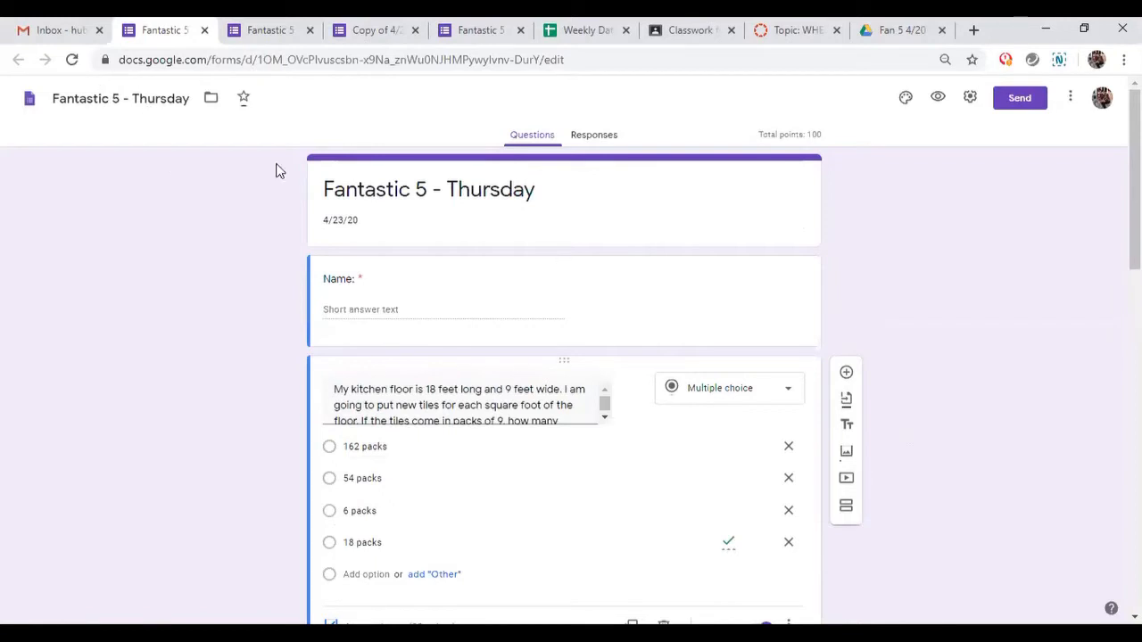
mouse_move(550, 209)
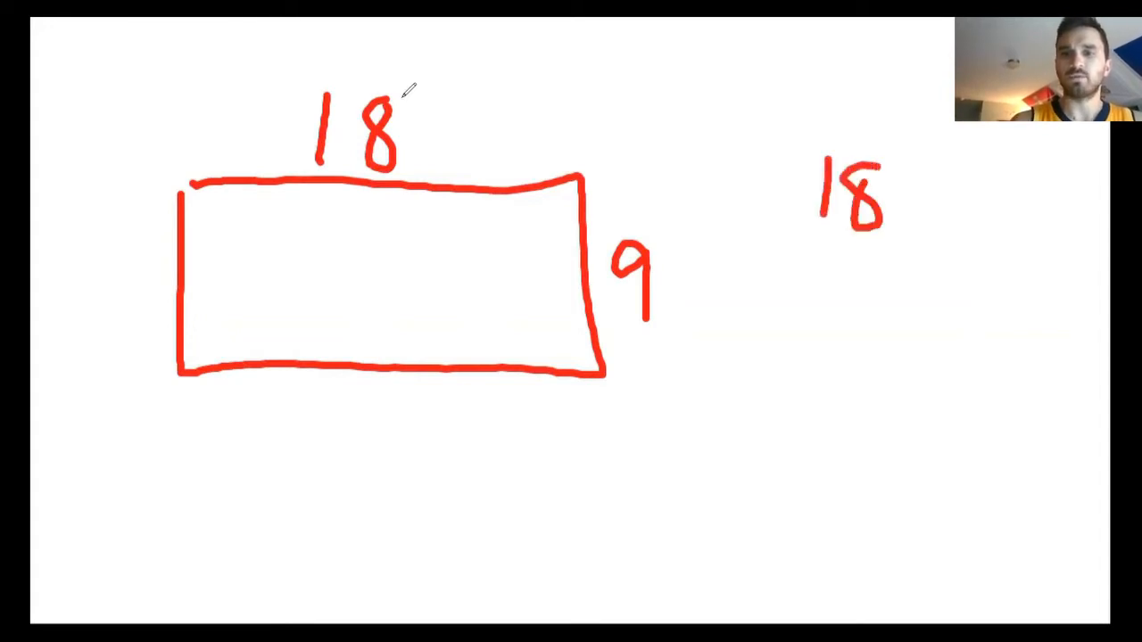
Step: Write the length 18 in red beside the 18-by-9 rectangle
drag(767, 267, 892, 336)
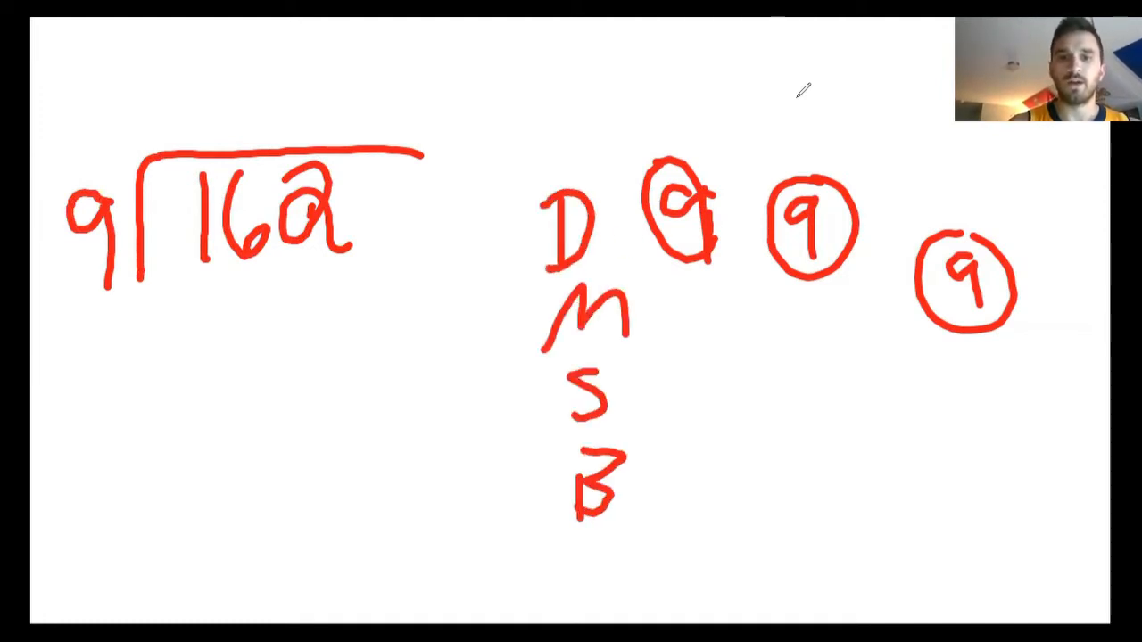
Step: Tick the circled 9s and write 1 above 162 to start the long division by 9
drag(625, 258, 678, 205)
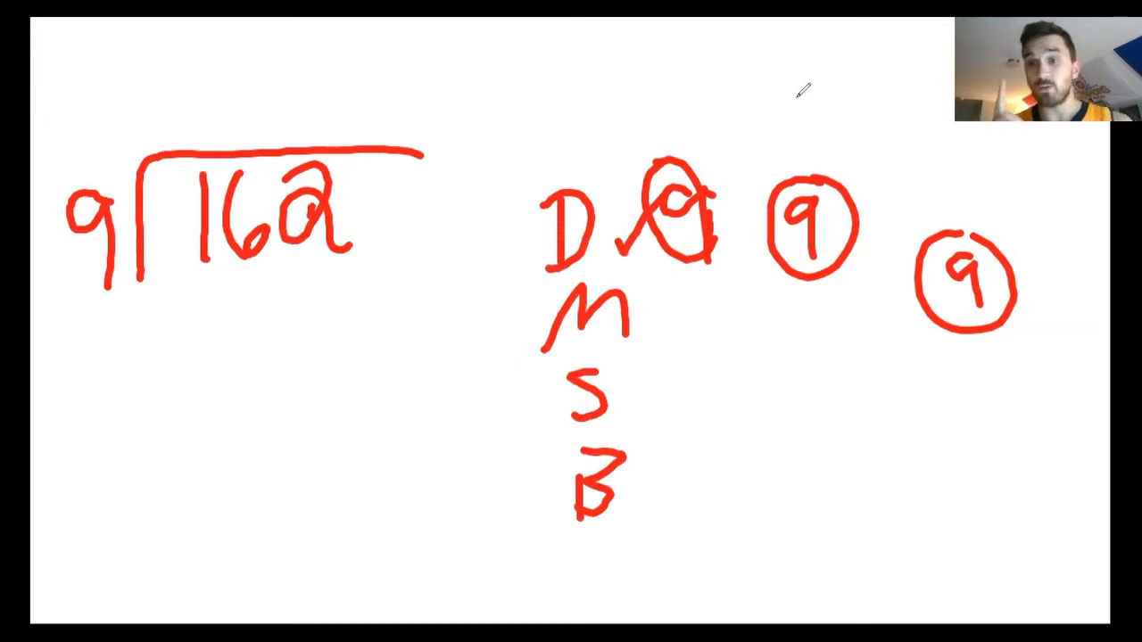
drag(223, 81, 223, 125)
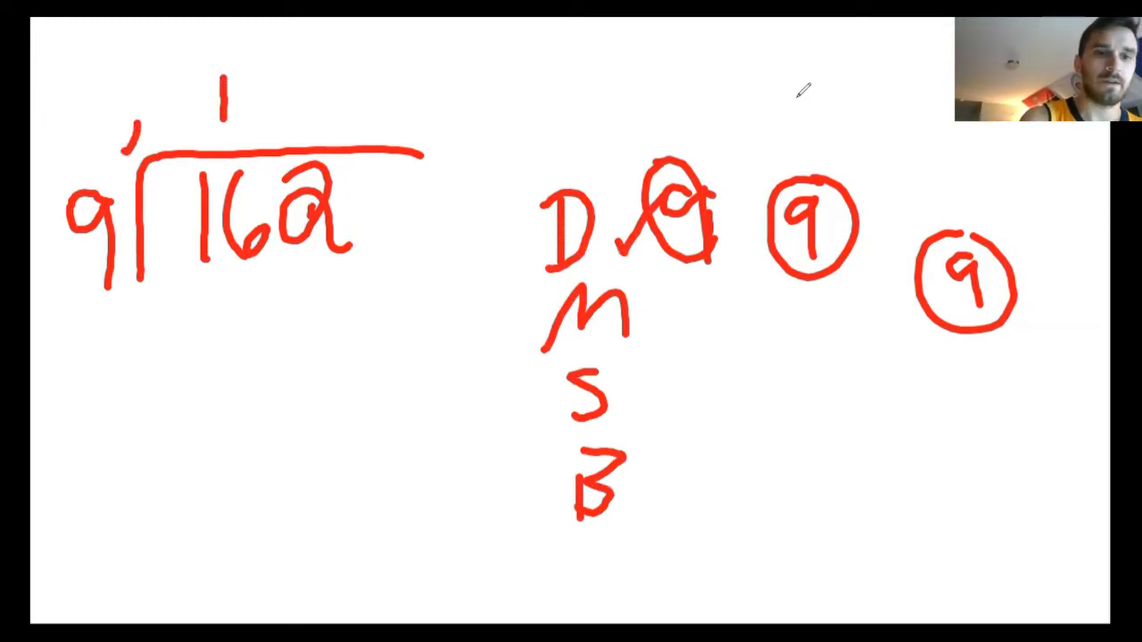
drag(664, 330, 713, 268)
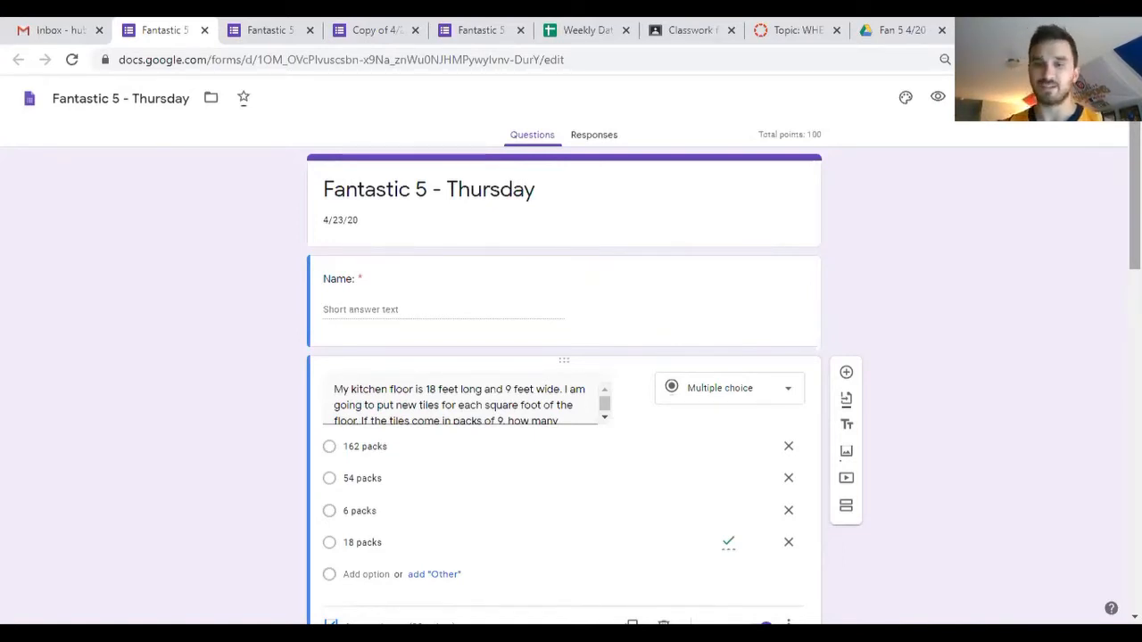
Step: Scroll the form down to the mural perimeter question with its four foot choices
scroll(down, 3)
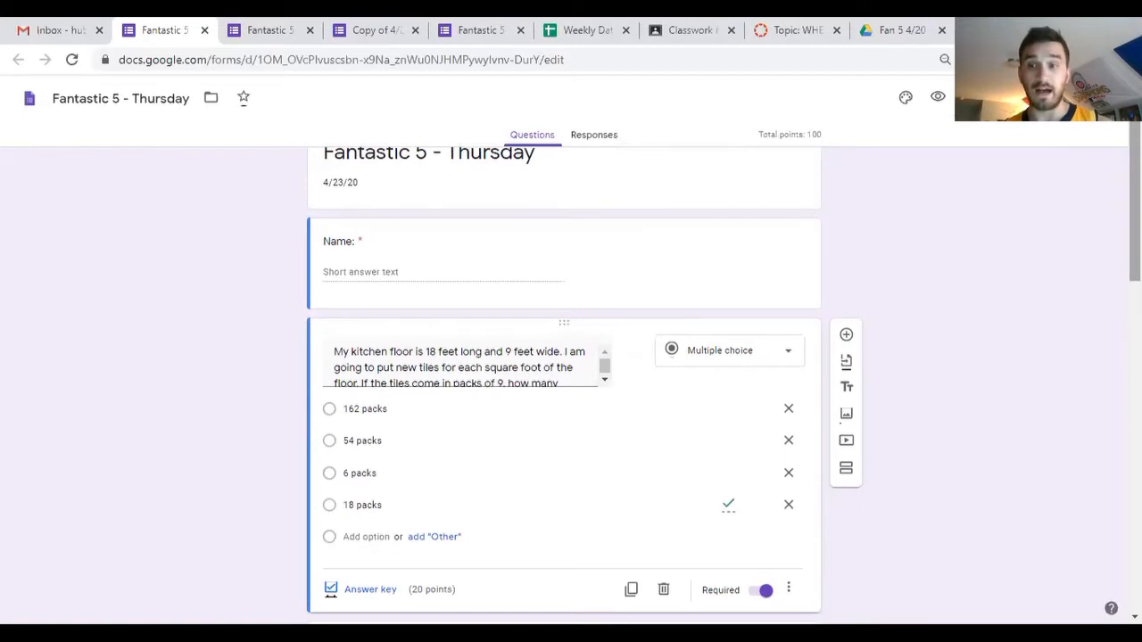
scroll(down, 3)
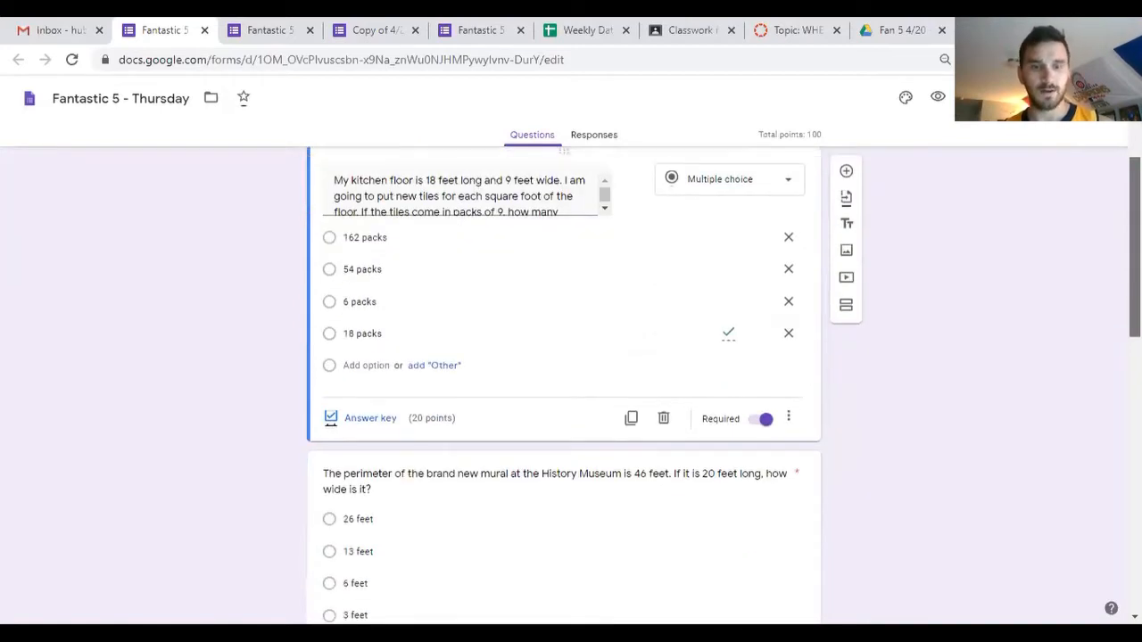
scroll(down, 3)
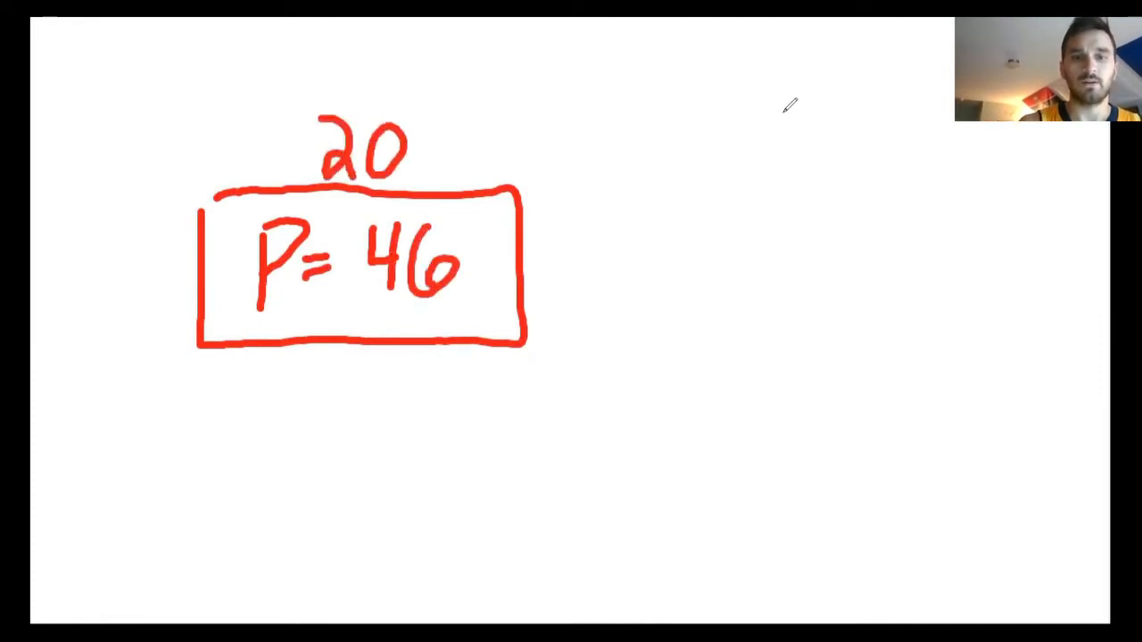
Step: Mark the rectangle's unknown width with a ? beside the P = 46 and 20 labels
drag(580, 218, 561, 289)
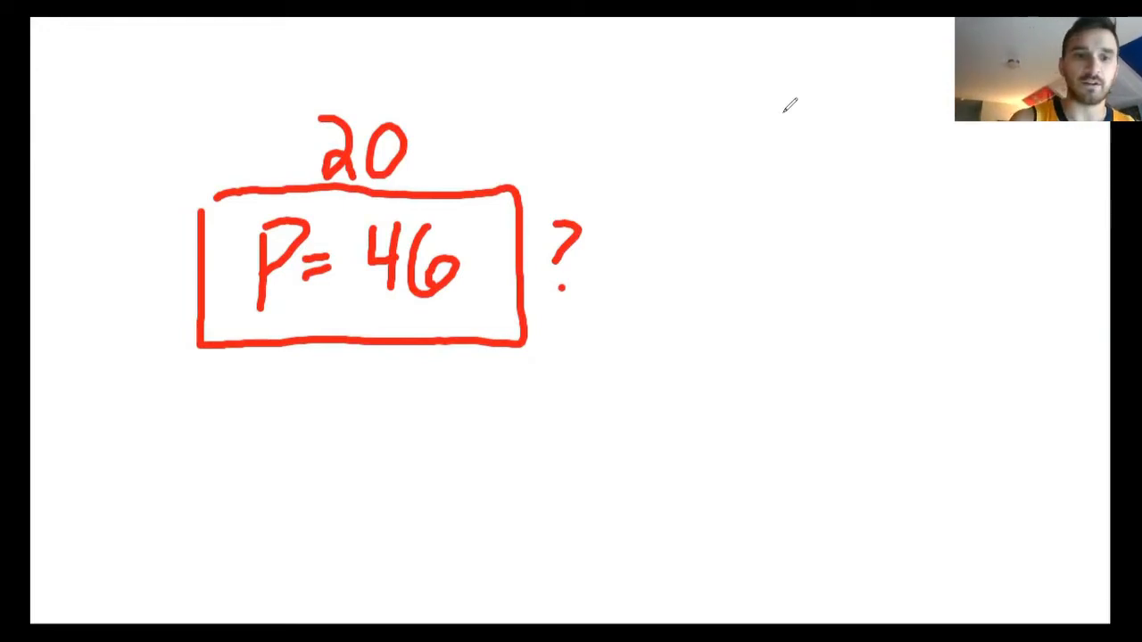
drag(318, 375, 407, 428)
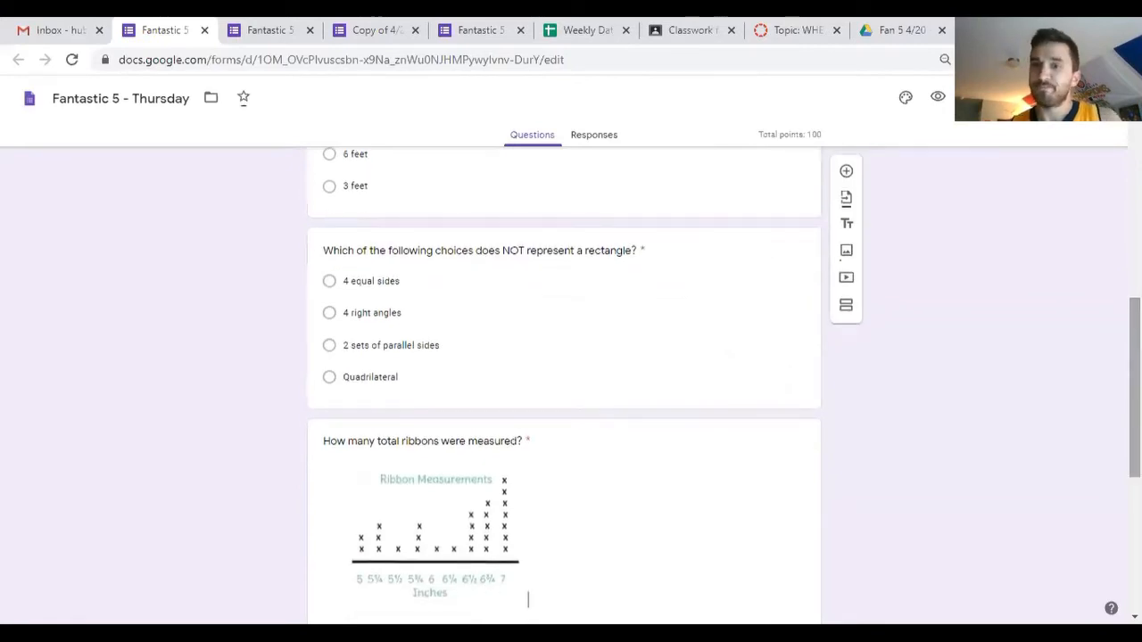
Step: Scroll to the question about which choice does NOT represent a rectangle
scroll(down, 3)
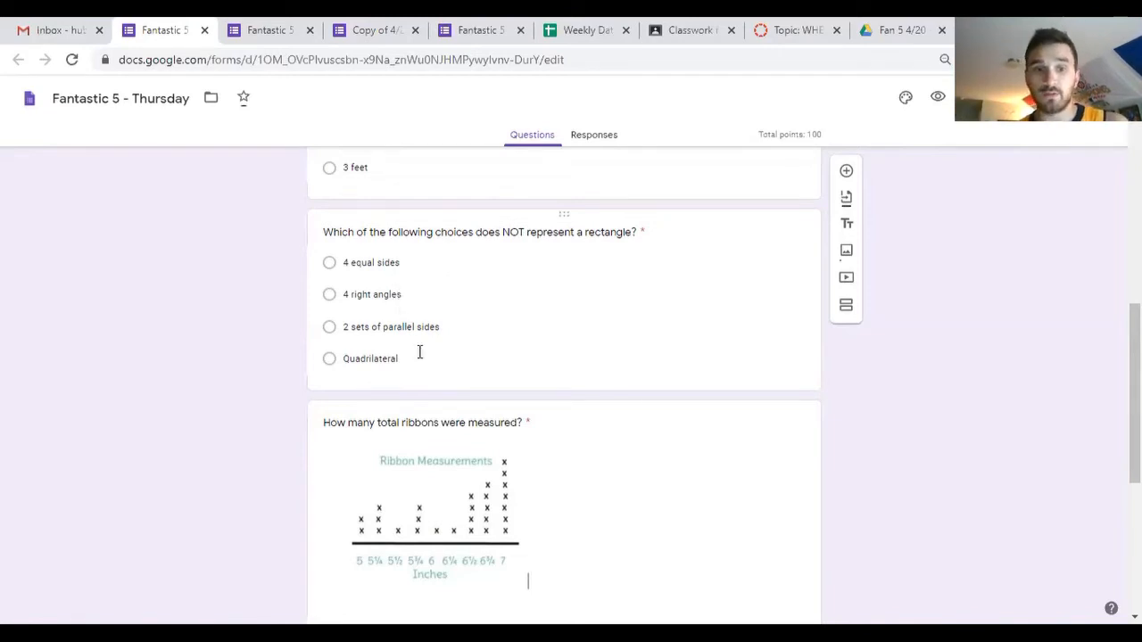
mouse_move(439, 329)
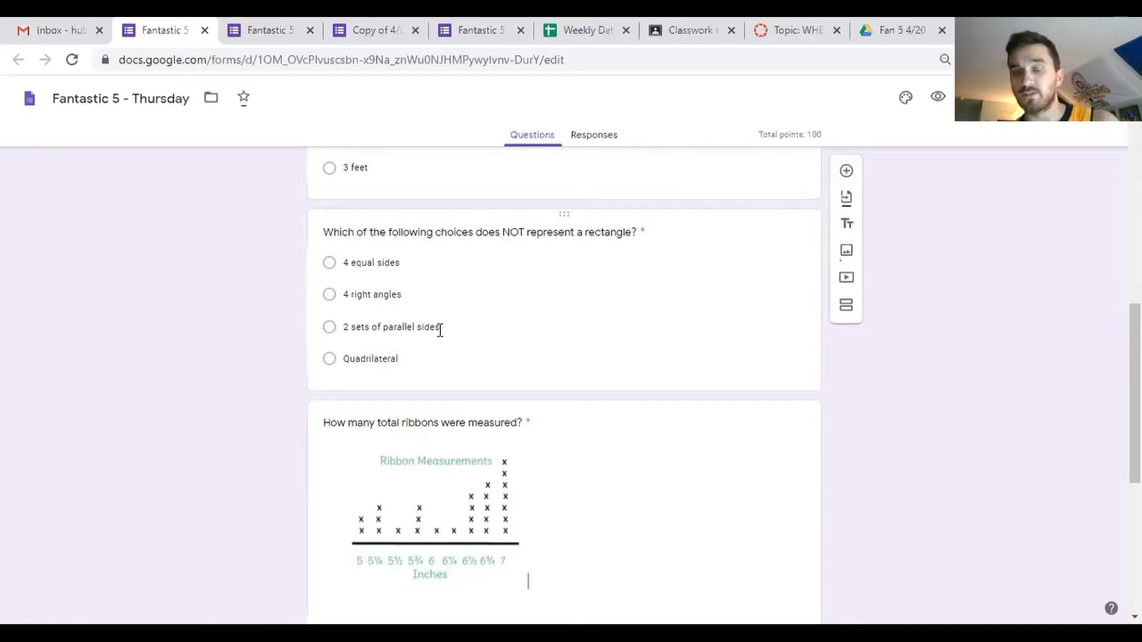
mouse_move(421, 353)
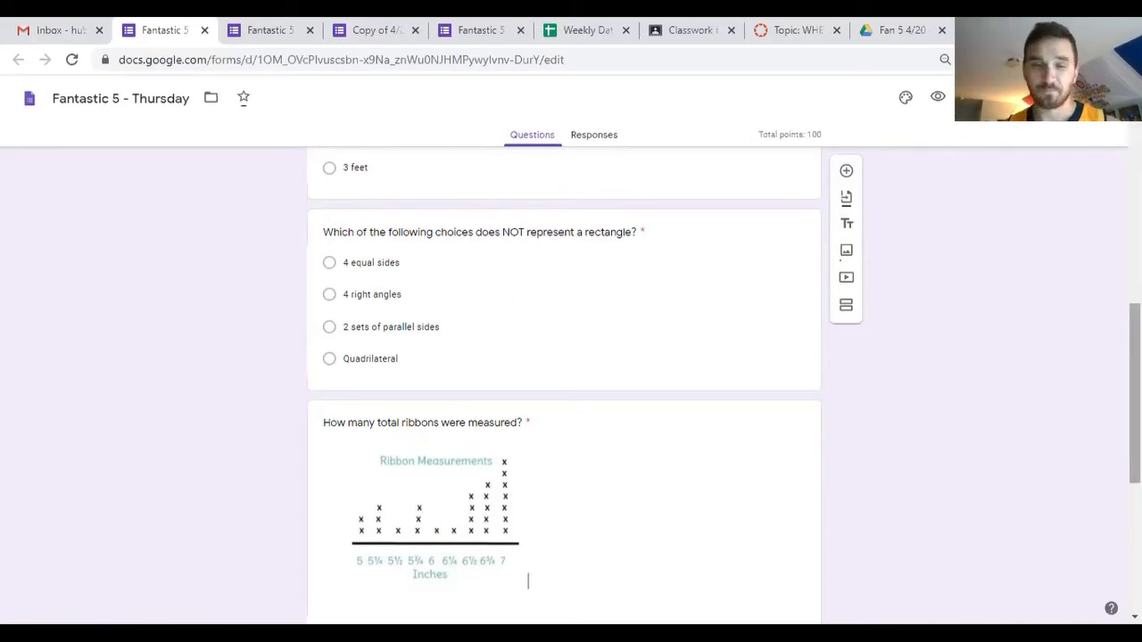
scroll(down, 3)
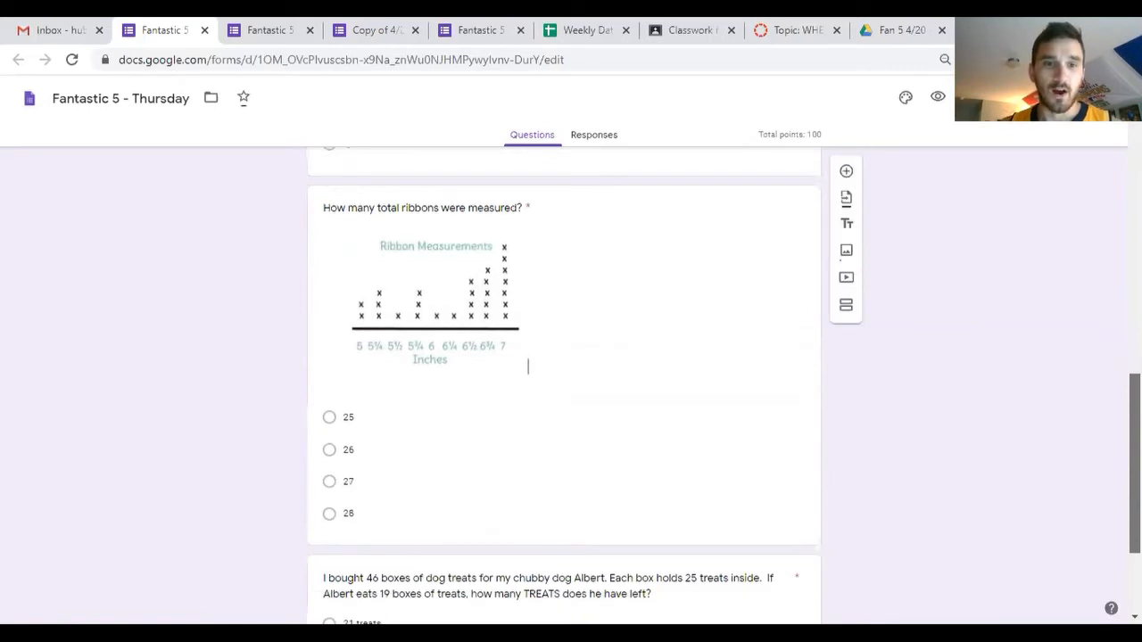
scroll(down, 3)
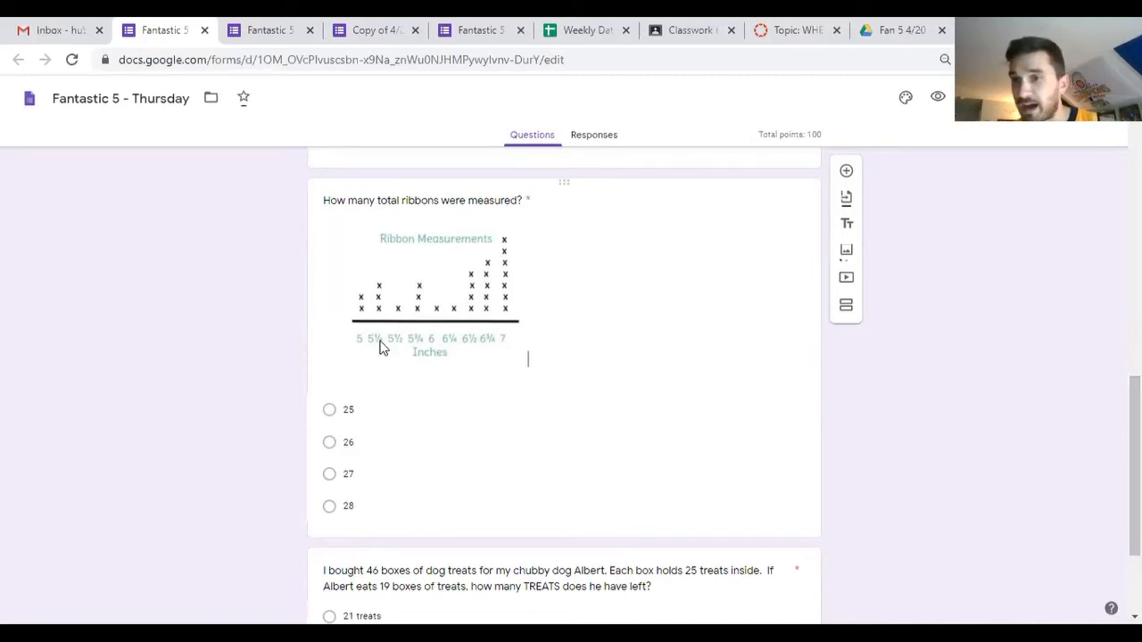
mouse_move(575, 264)
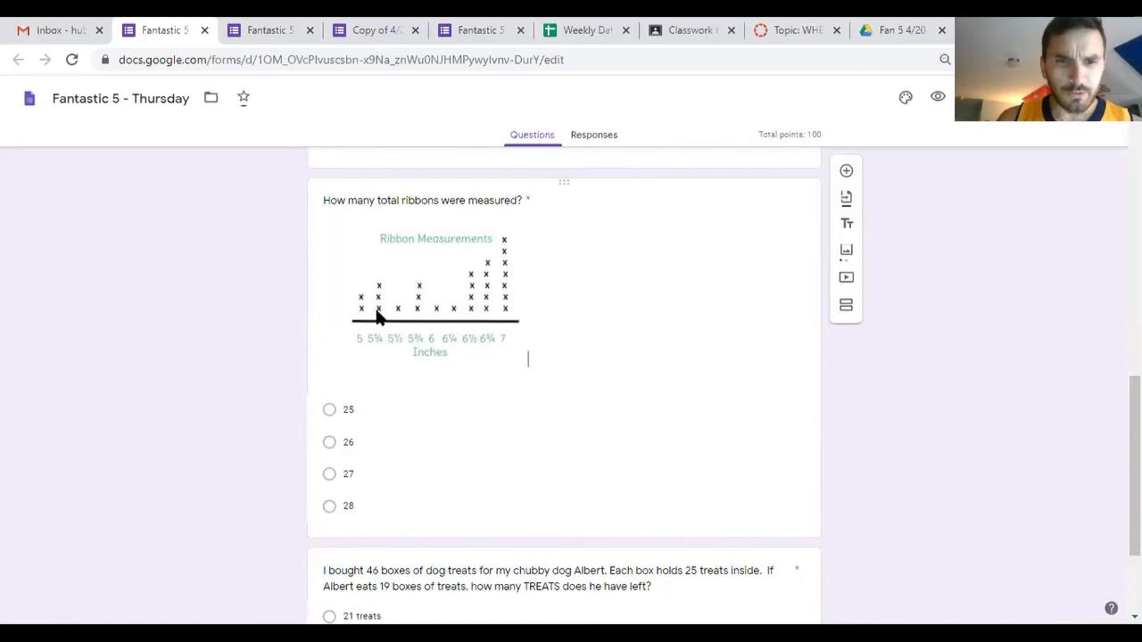
mouse_move(420, 309)
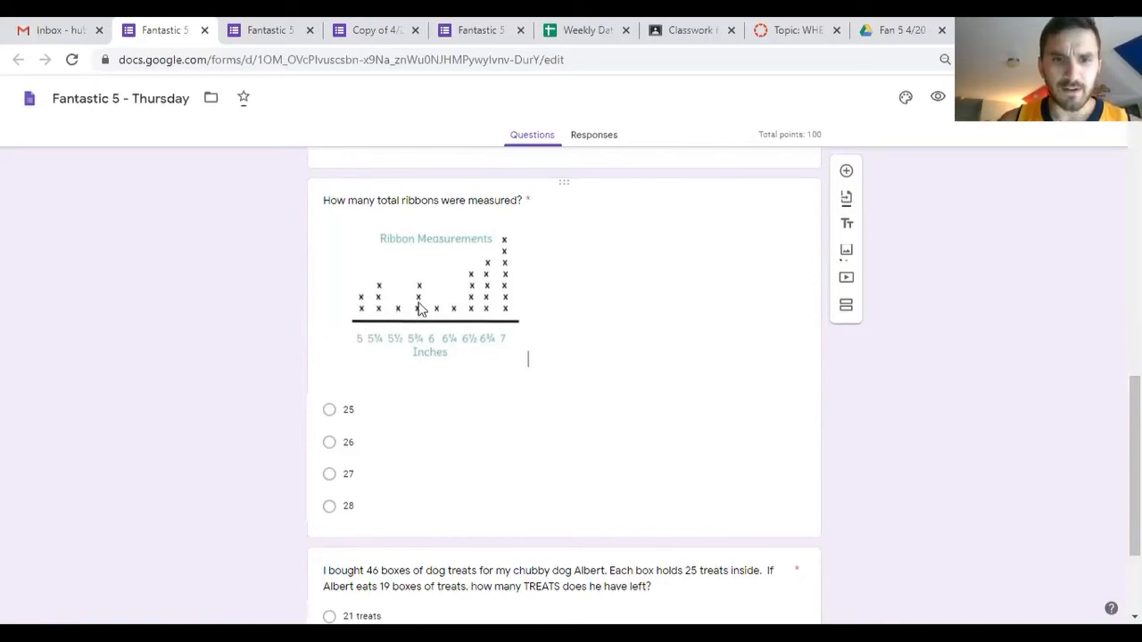
mouse_move(471, 307)
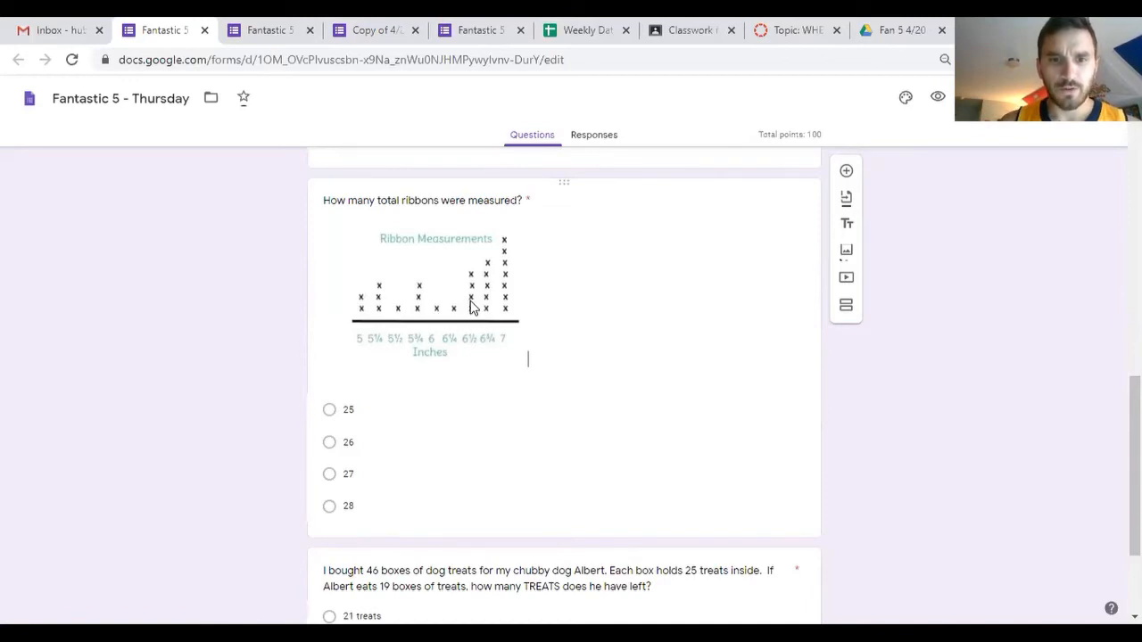
mouse_move(485, 300)
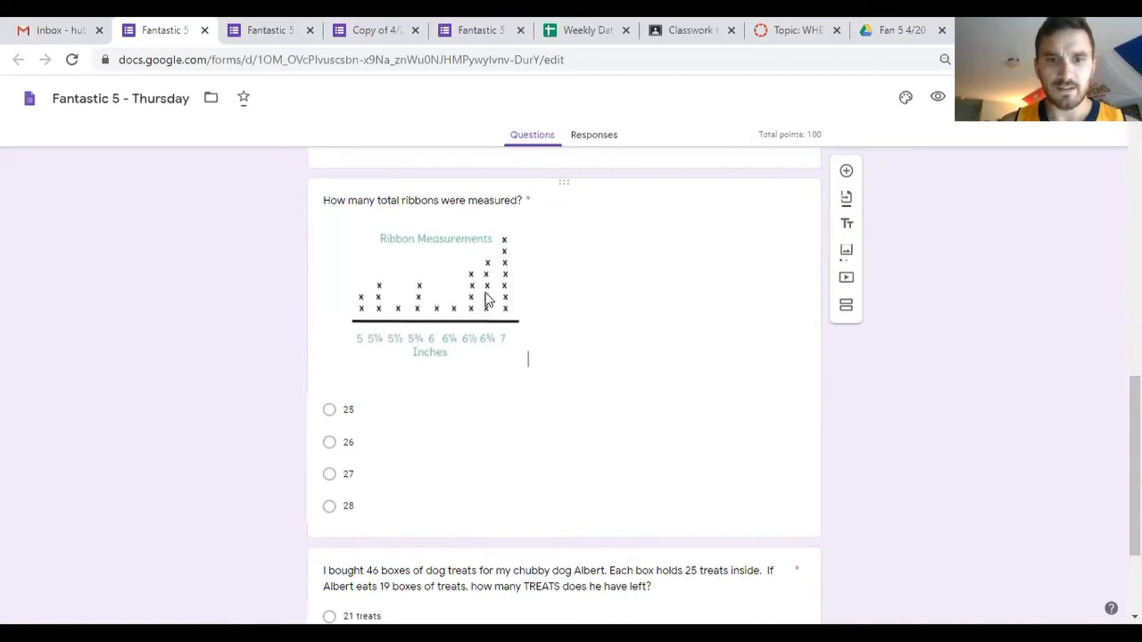
mouse_move(507, 302)
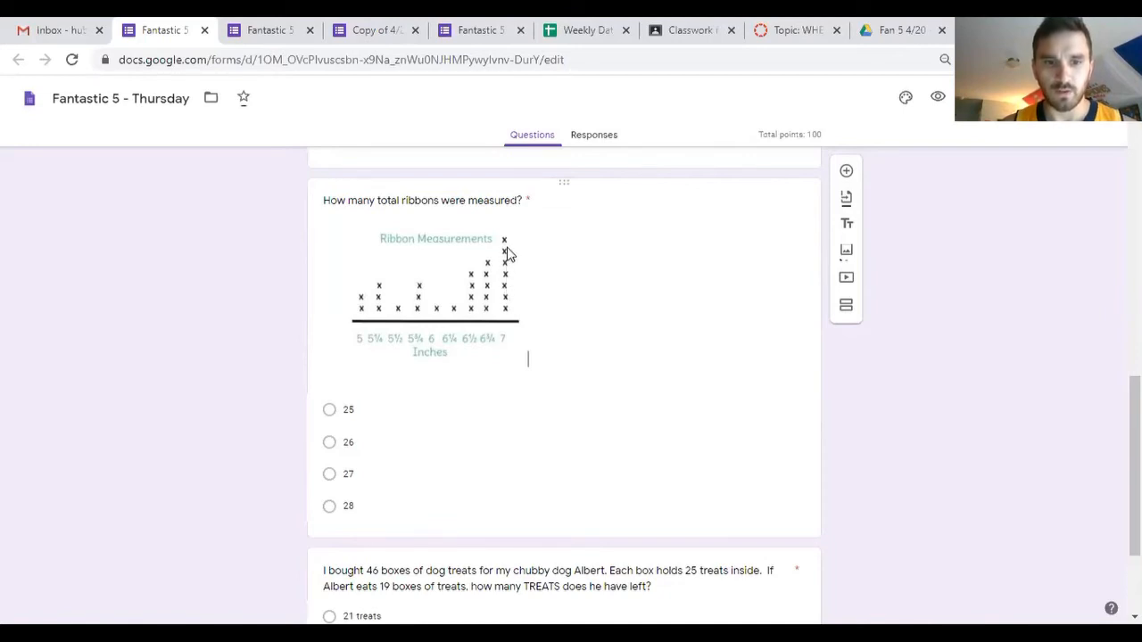
mouse_move(354, 497)
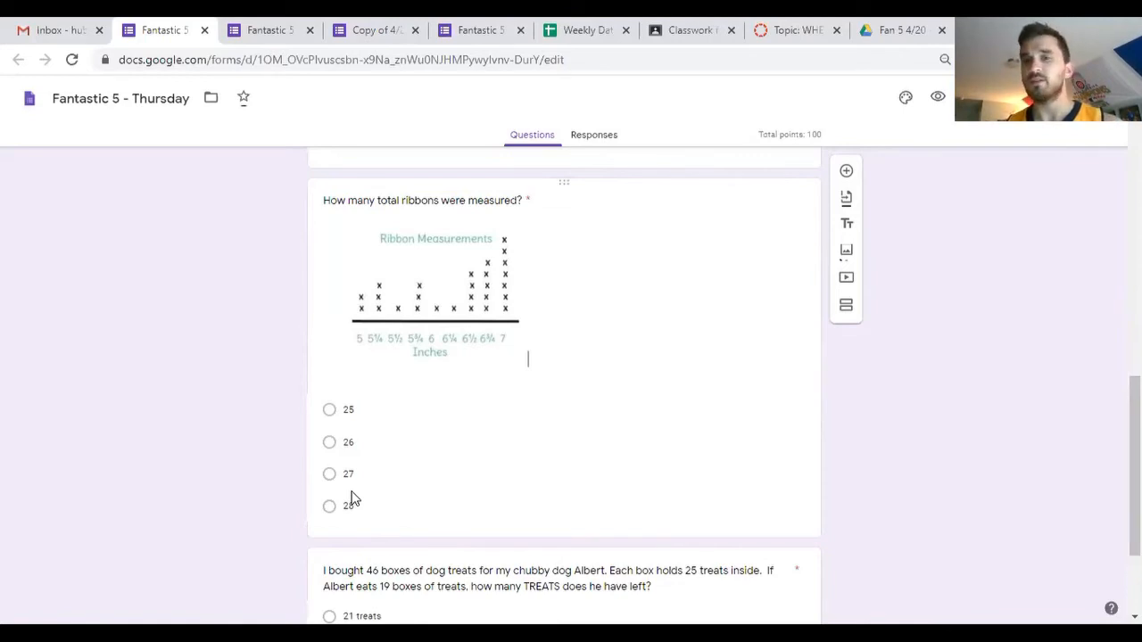
mouse_move(318, 479)
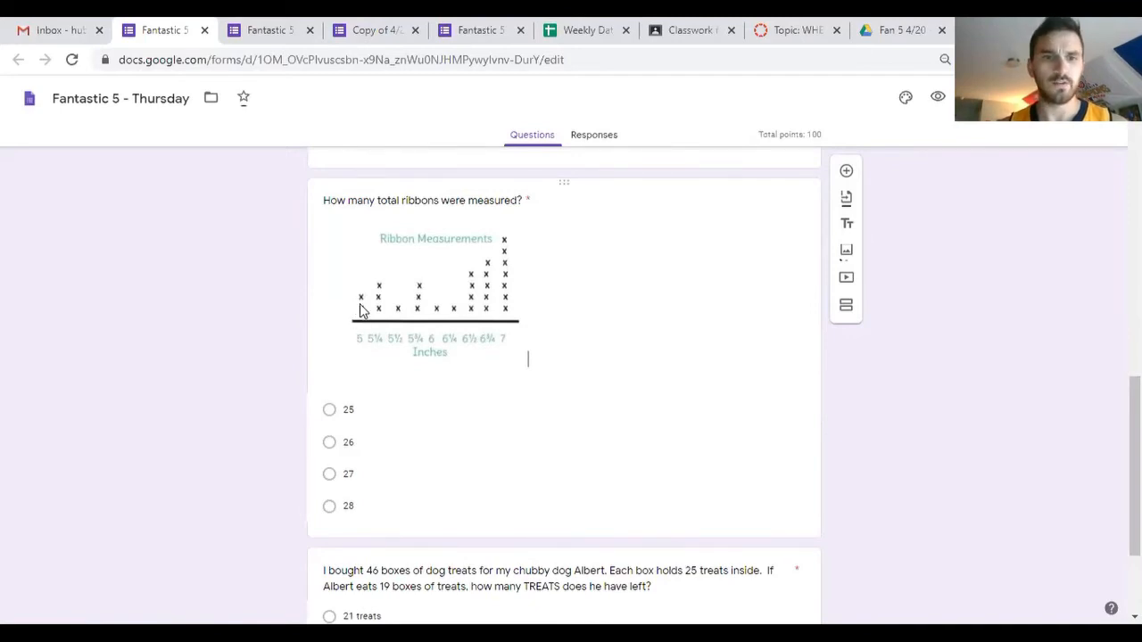
mouse_move(419, 310)
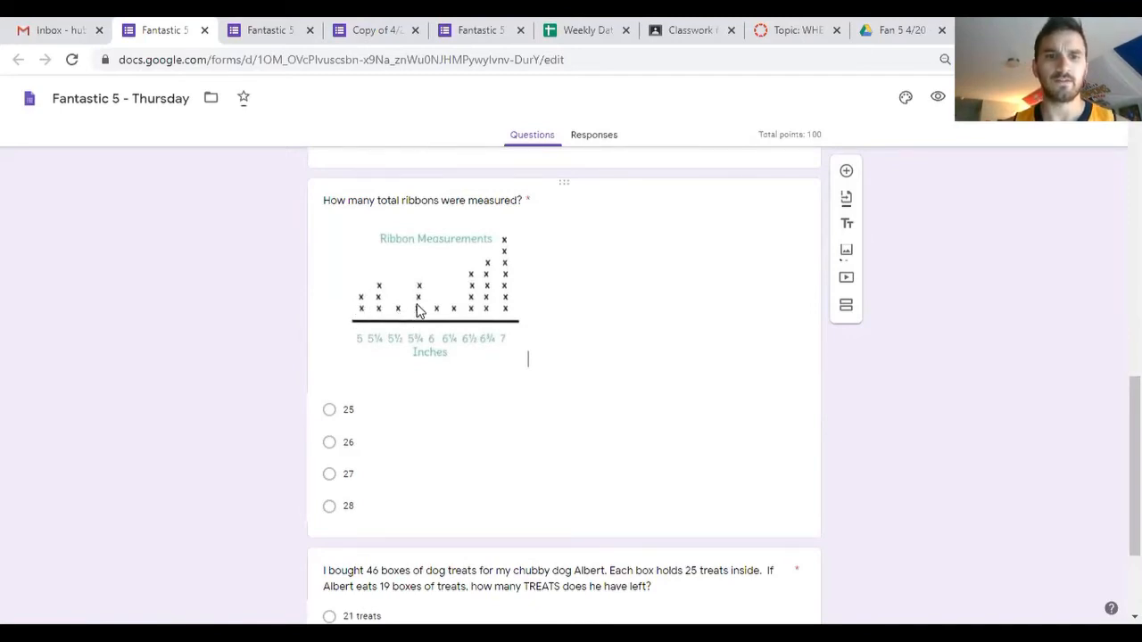
mouse_move(473, 317)
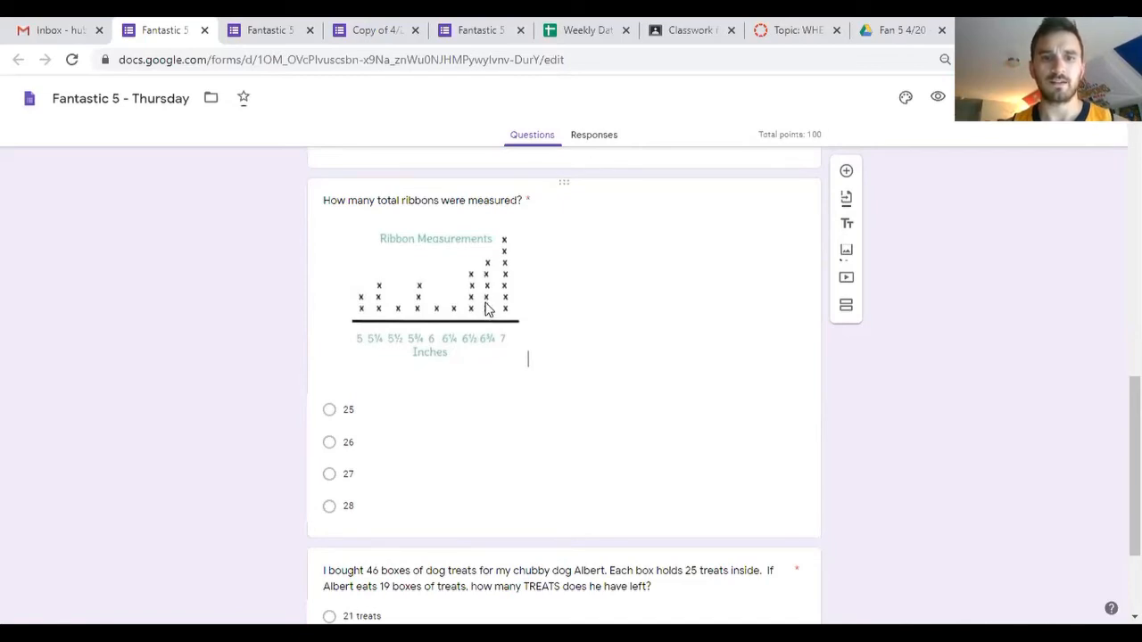
mouse_move(510, 303)
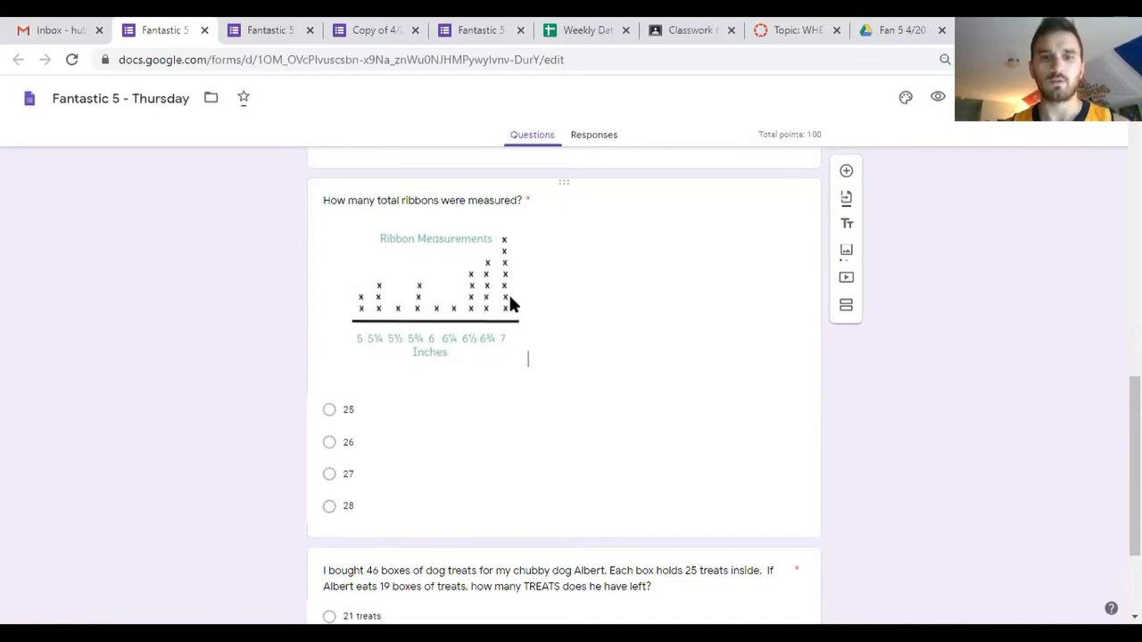
mouse_move(507, 232)
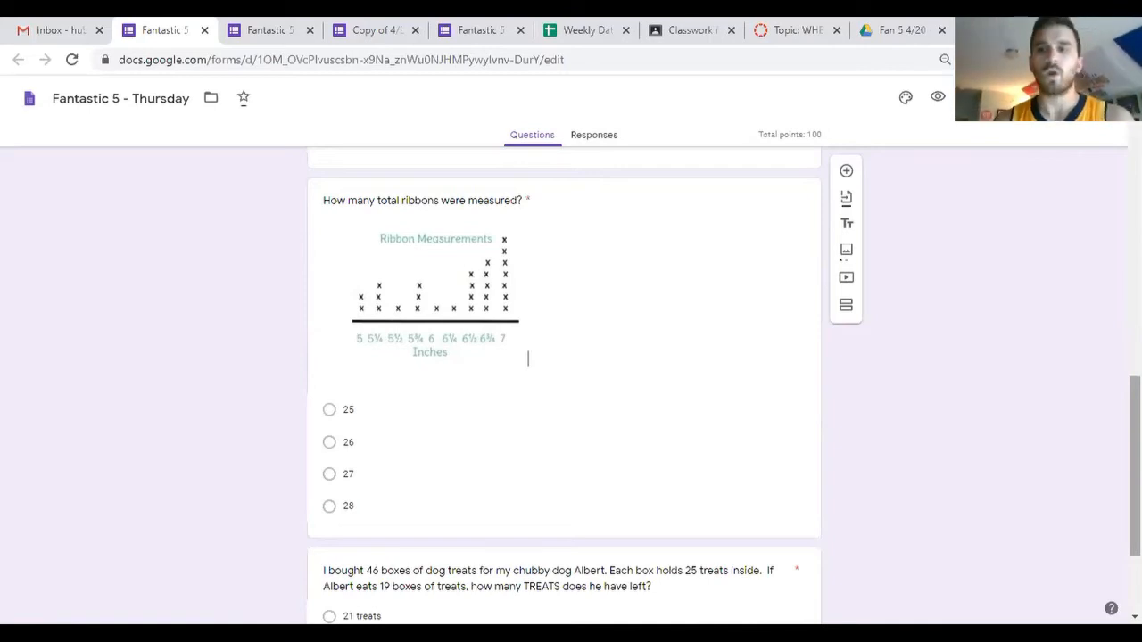
Step: Scroll down to the dog treats question with choices 21, 27, 675 and 399
scroll(down, 3)
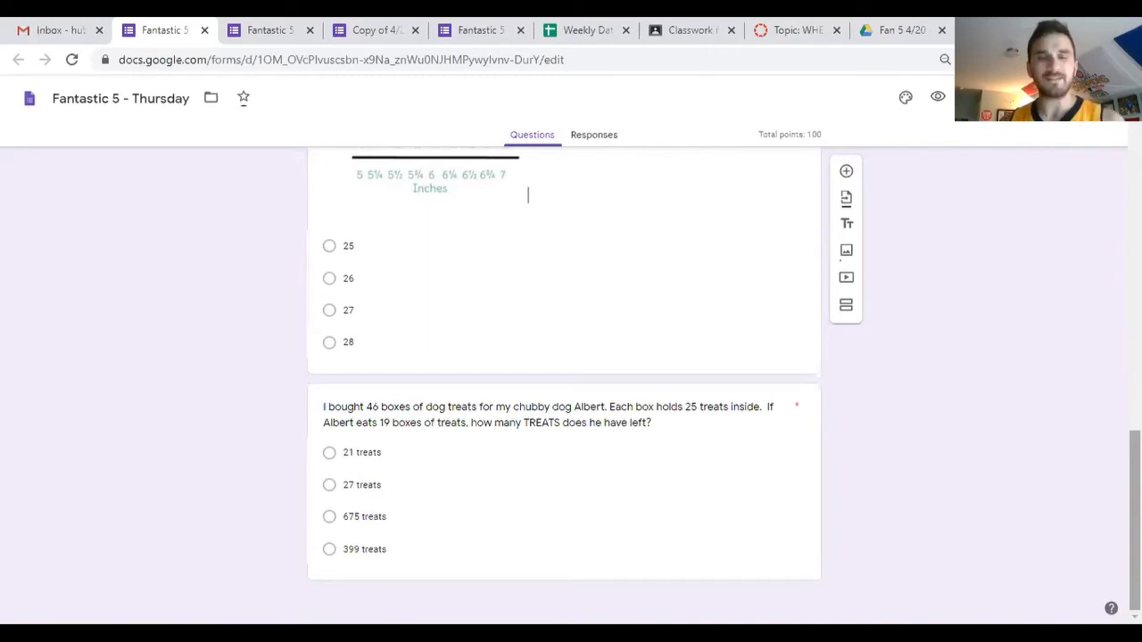
mouse_move(978, 296)
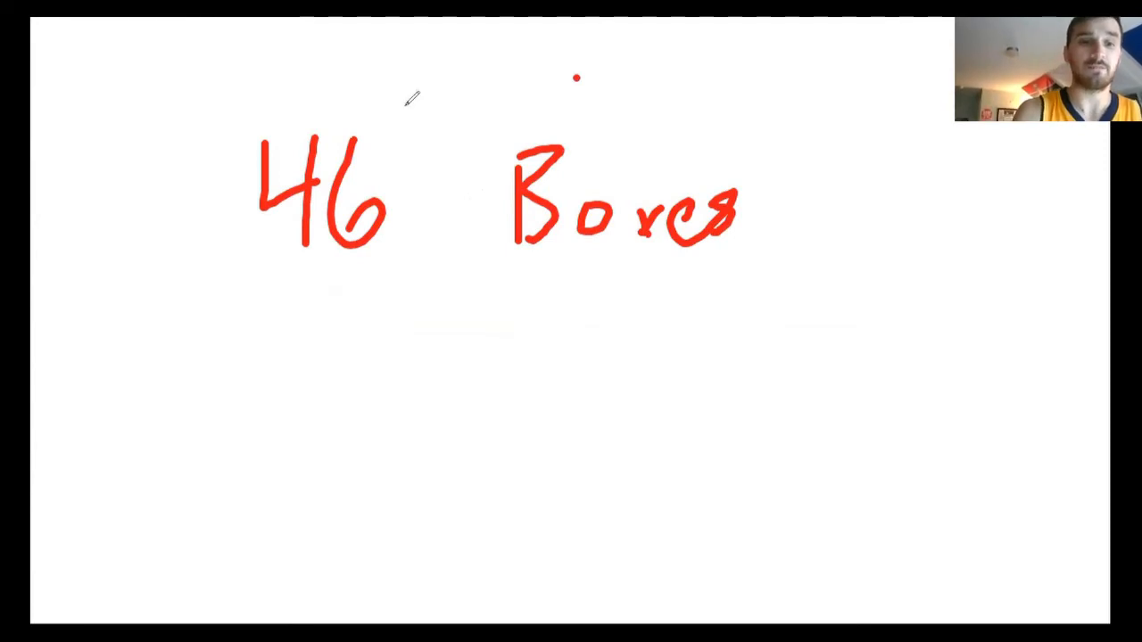
Step: Write - 19 under 46 Boxes with a subtraction line and continue the working
drag(160, 312, 902, 411)
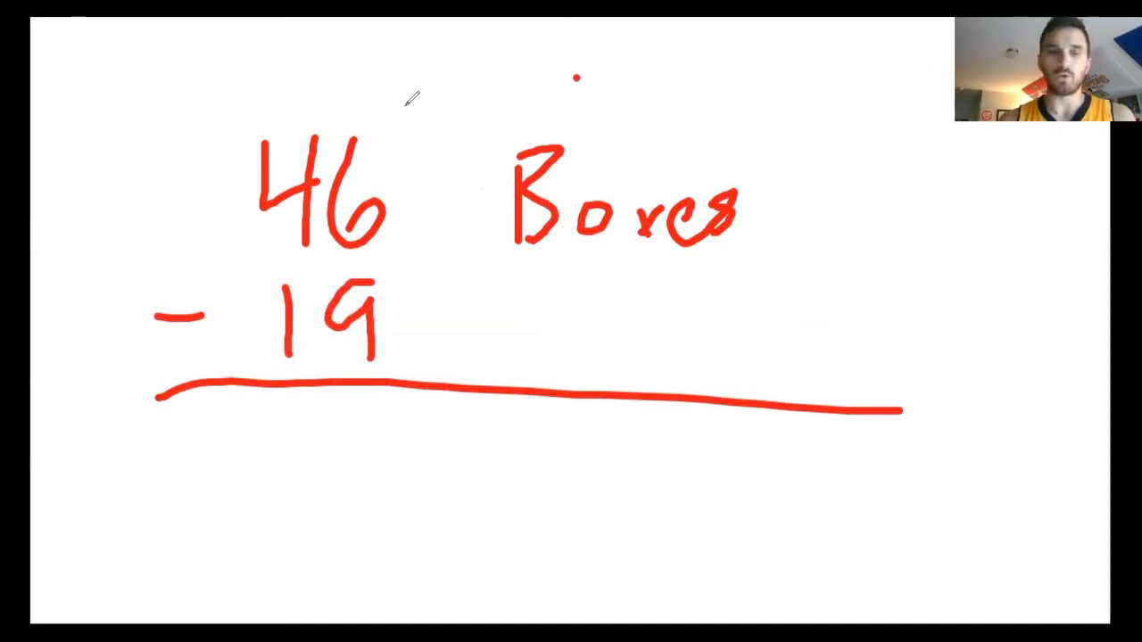
drag(205, 116, 312, 241)
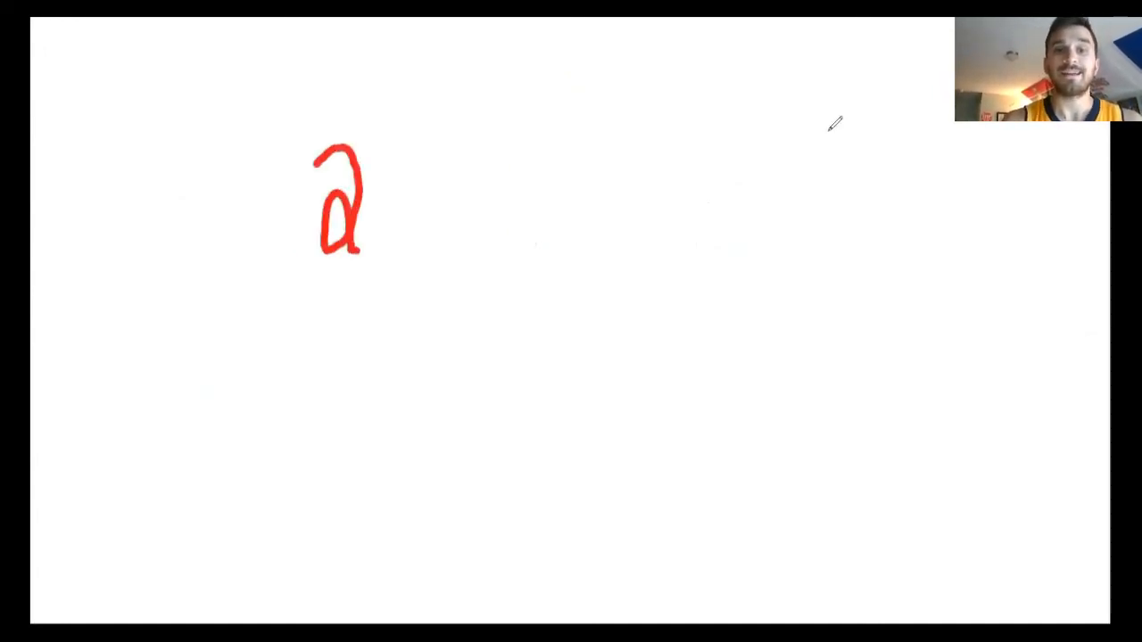
Step: Handwrite a red 2 as the next step of the calculation on the cleared board
drag(402, 143, 419, 232)
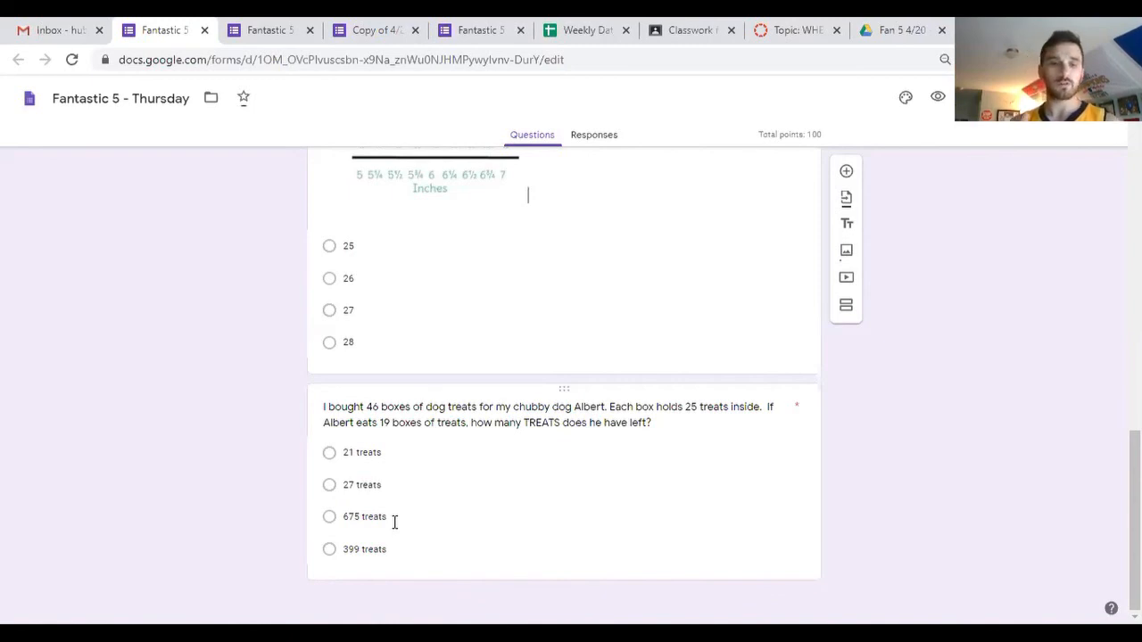
mouse_move(587, 192)
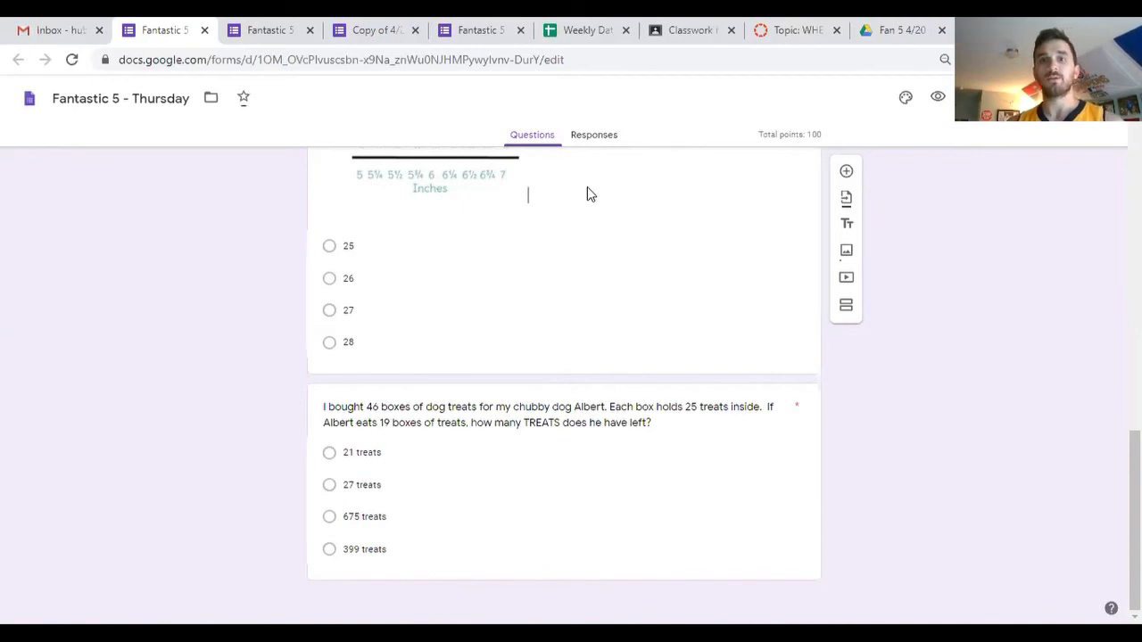